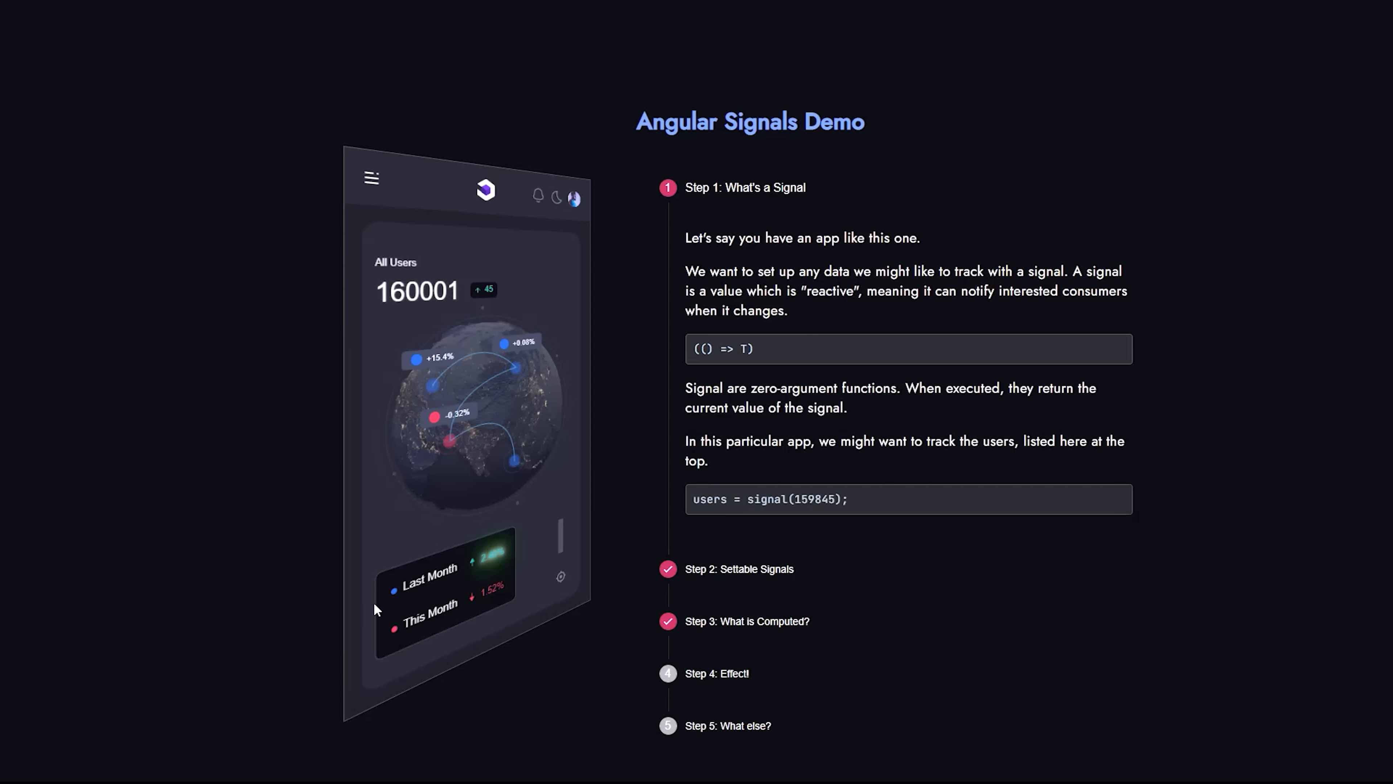
Bring up app.component.ts with the empty AppComponent class in the editor.
click(740, 569)
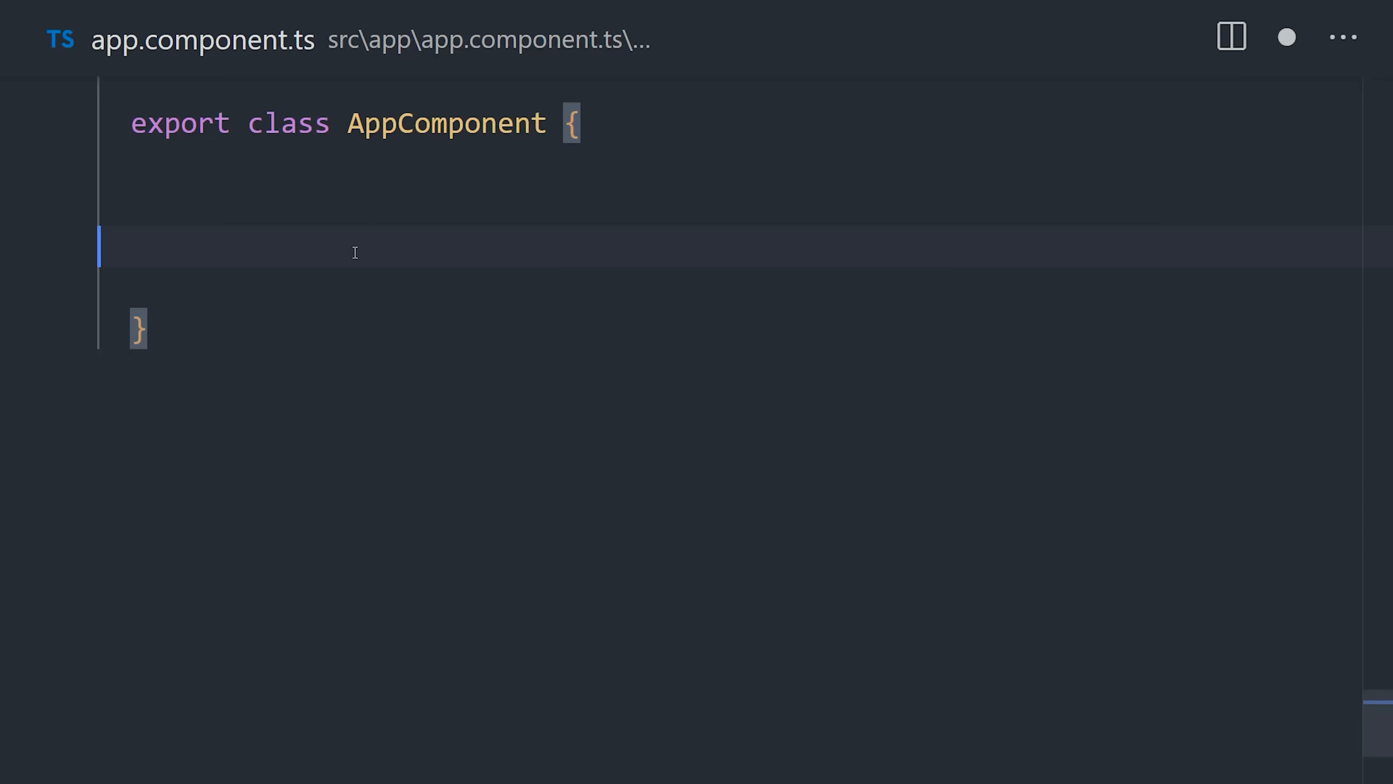
Declare count = signal(0), an animal signal, and subscribe to the bsCount BehaviorSubject.
text(count = signal(0);)
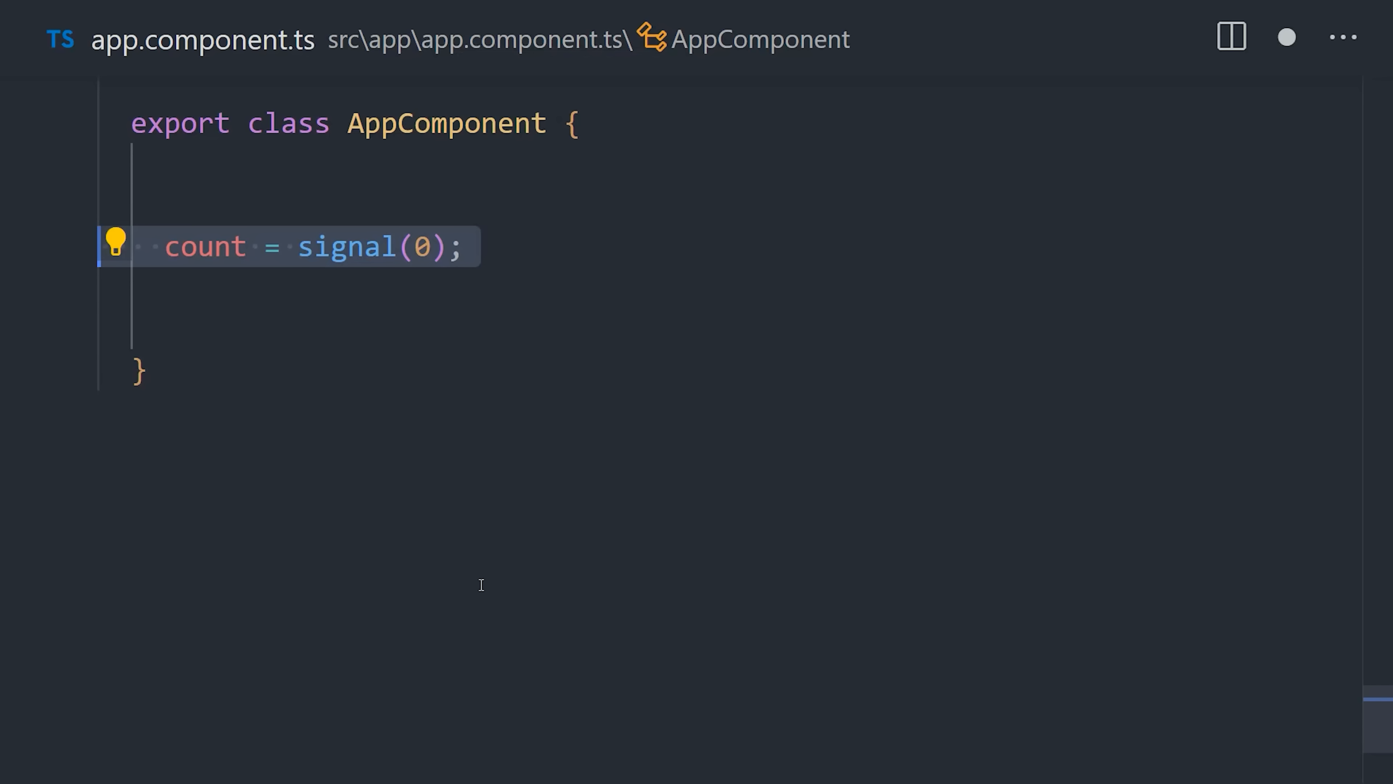
text(animal = signal();)
text(doSomethingCool() {)
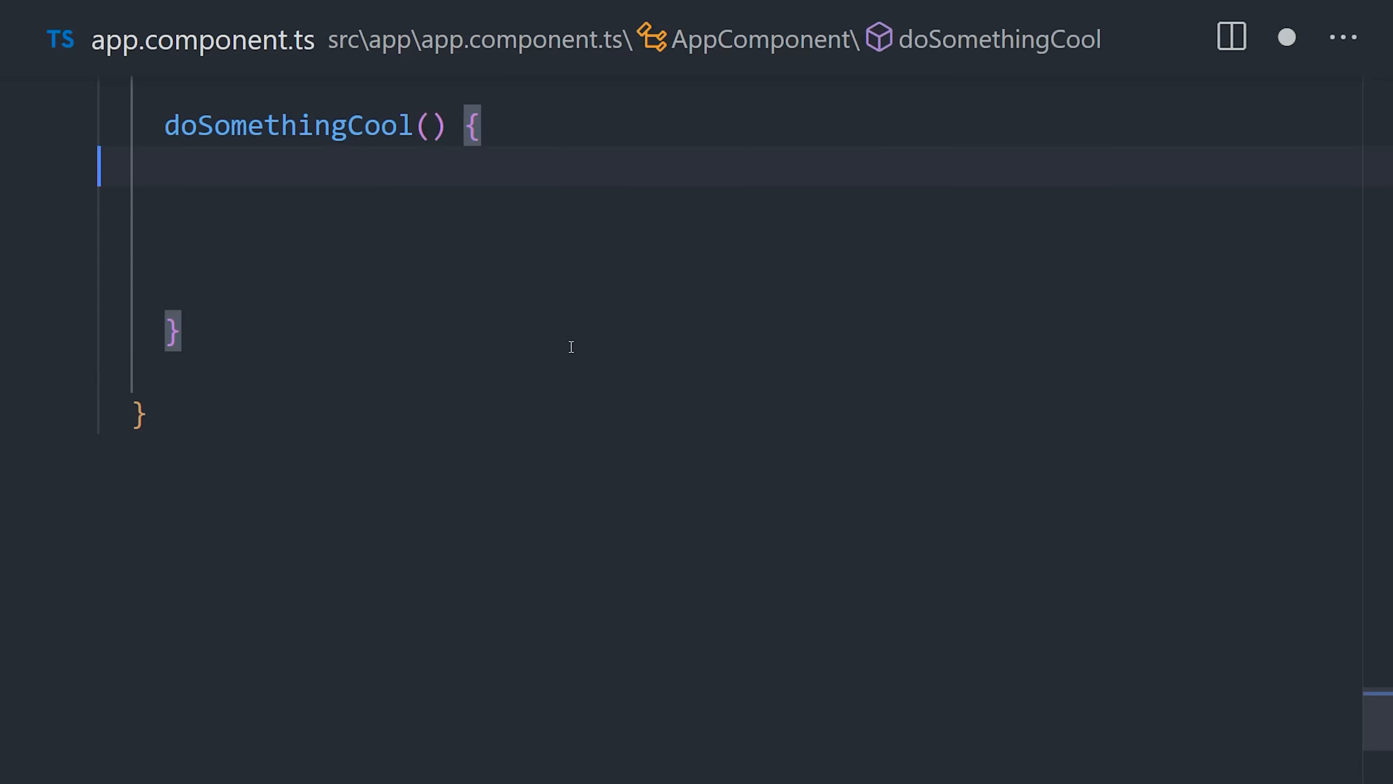
text(this.bsCount.subscribe();)
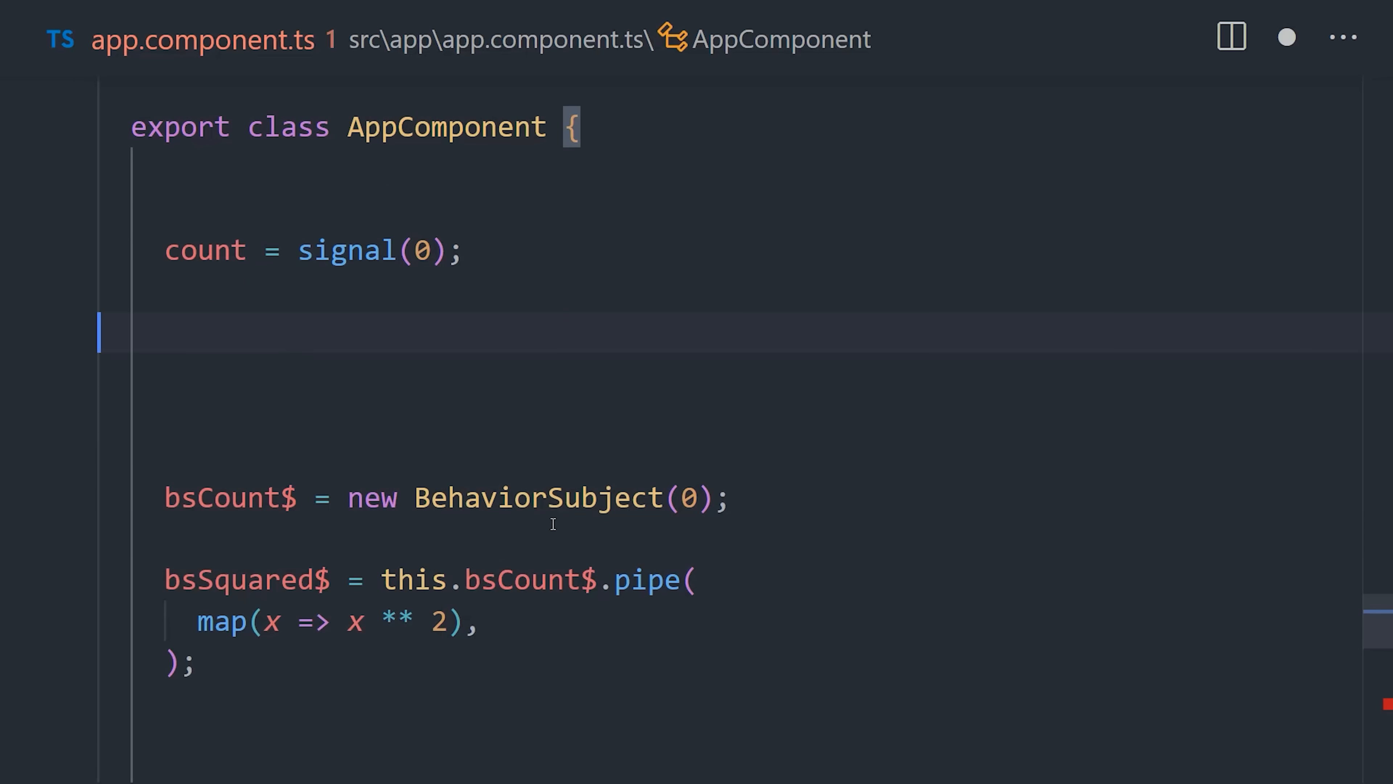
Add a computed squared signal, alert `${this.count()} changed!`, and this.count.set(420) with an update(x => x + 1).
text(squared = computed(() => this.count() ** 2);)
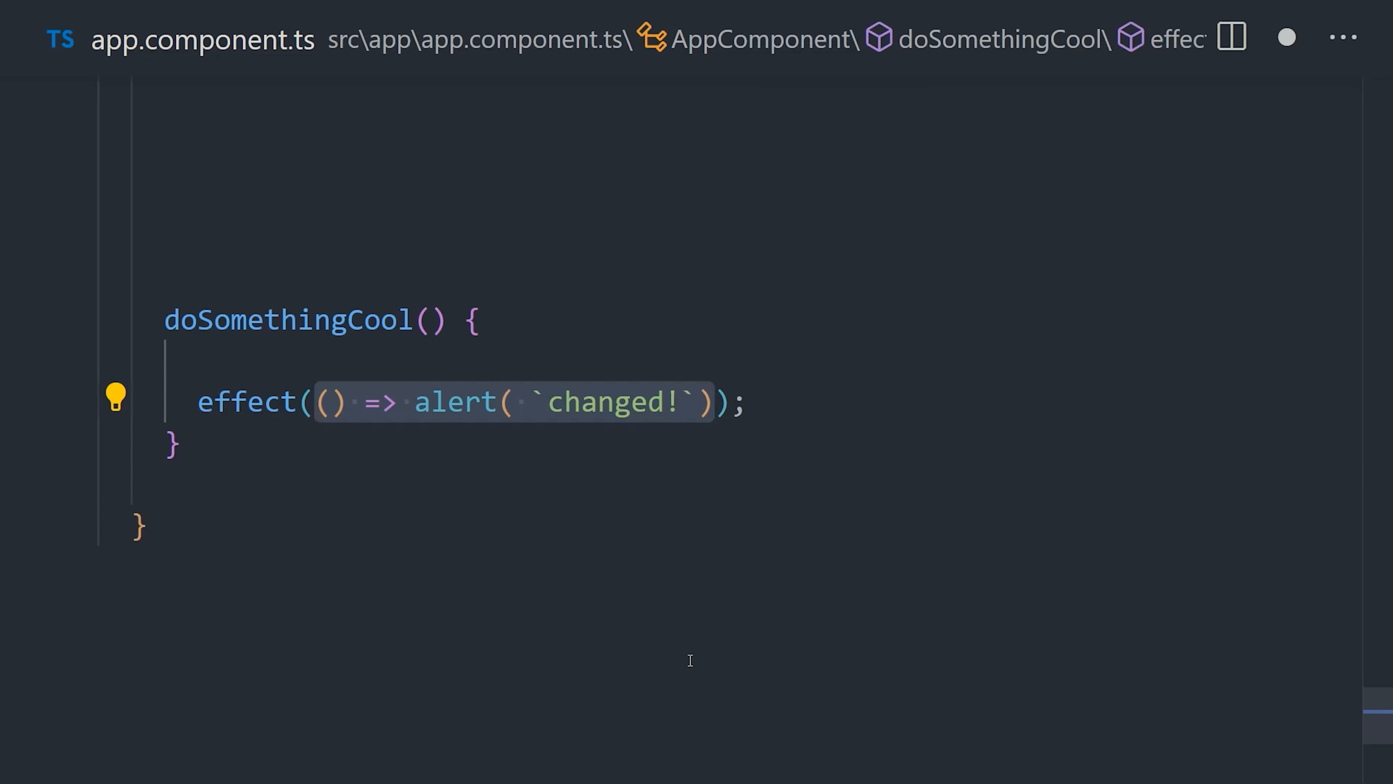
text(${this.count()})
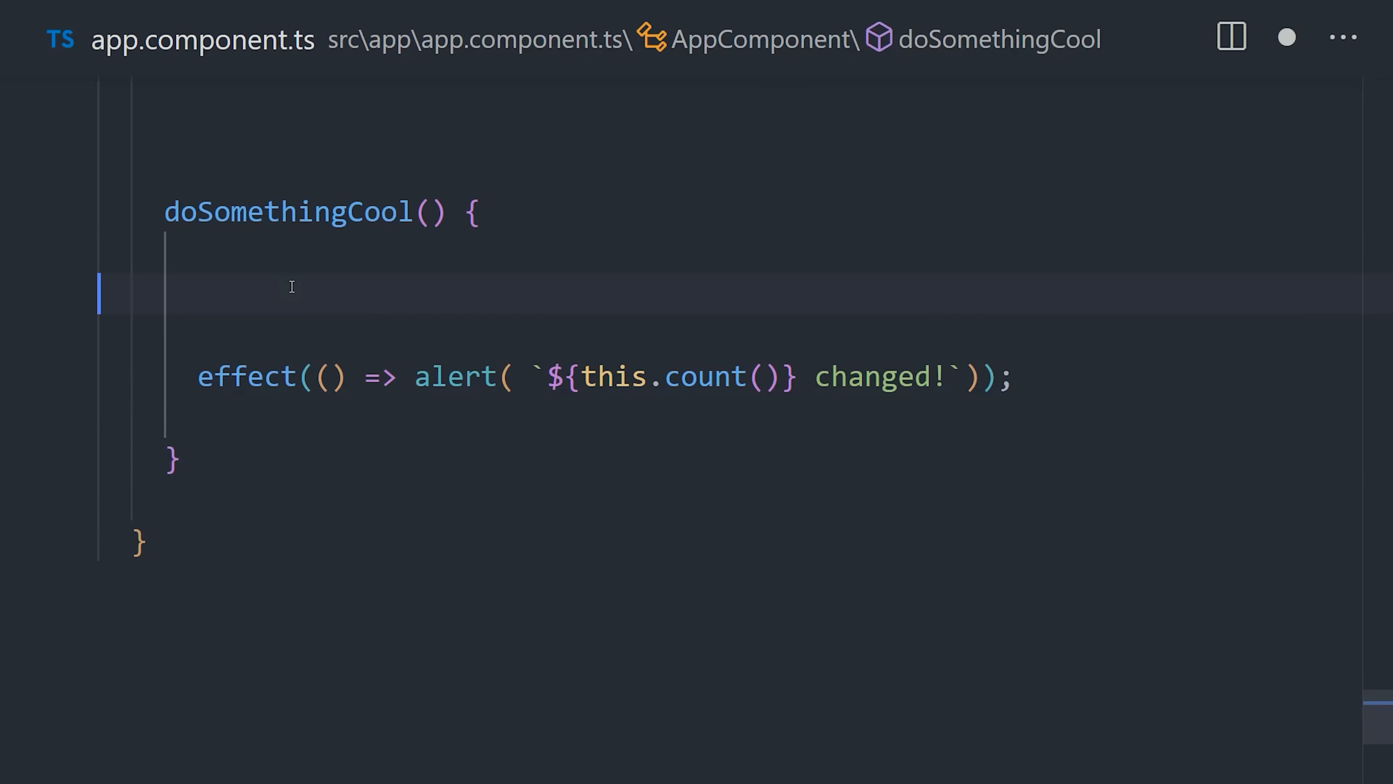
text(this.count.set(420);)
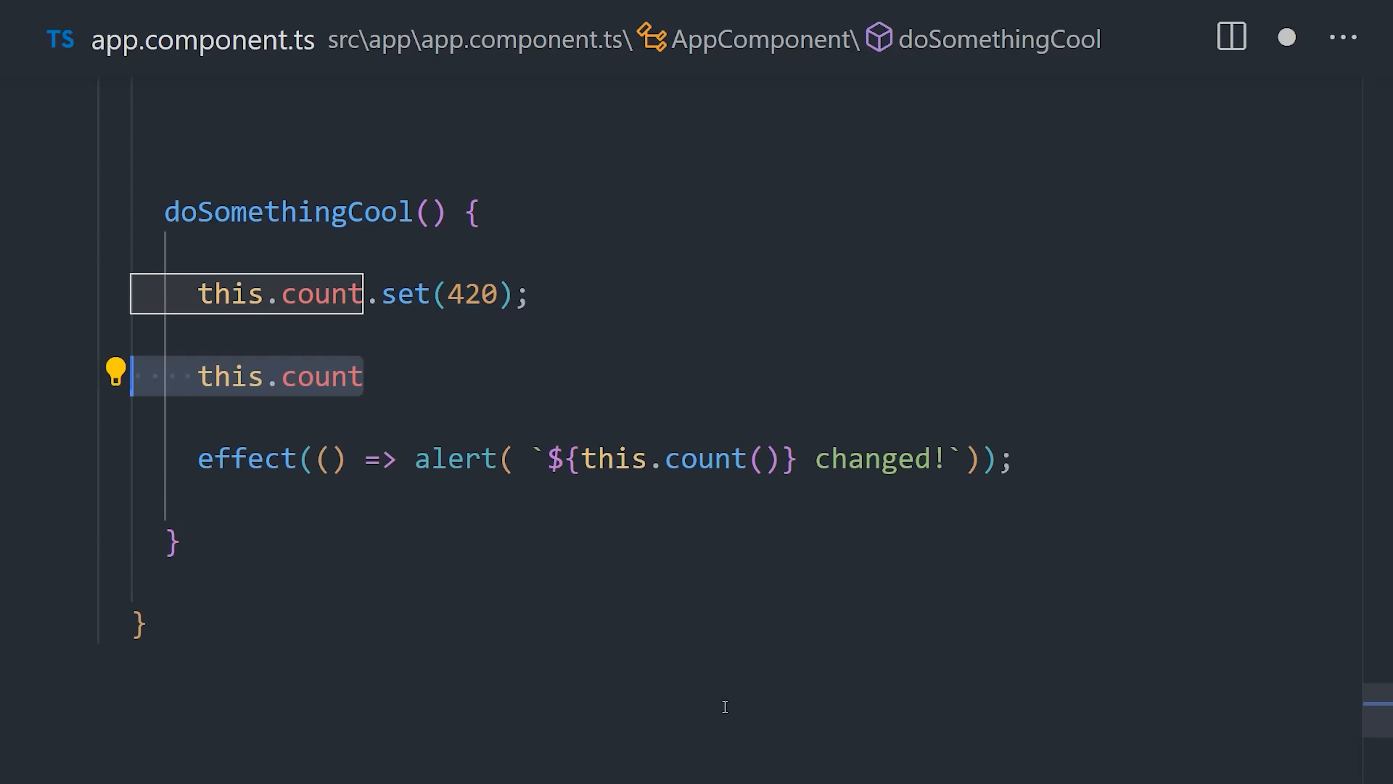
text(.update(x => x + 1))
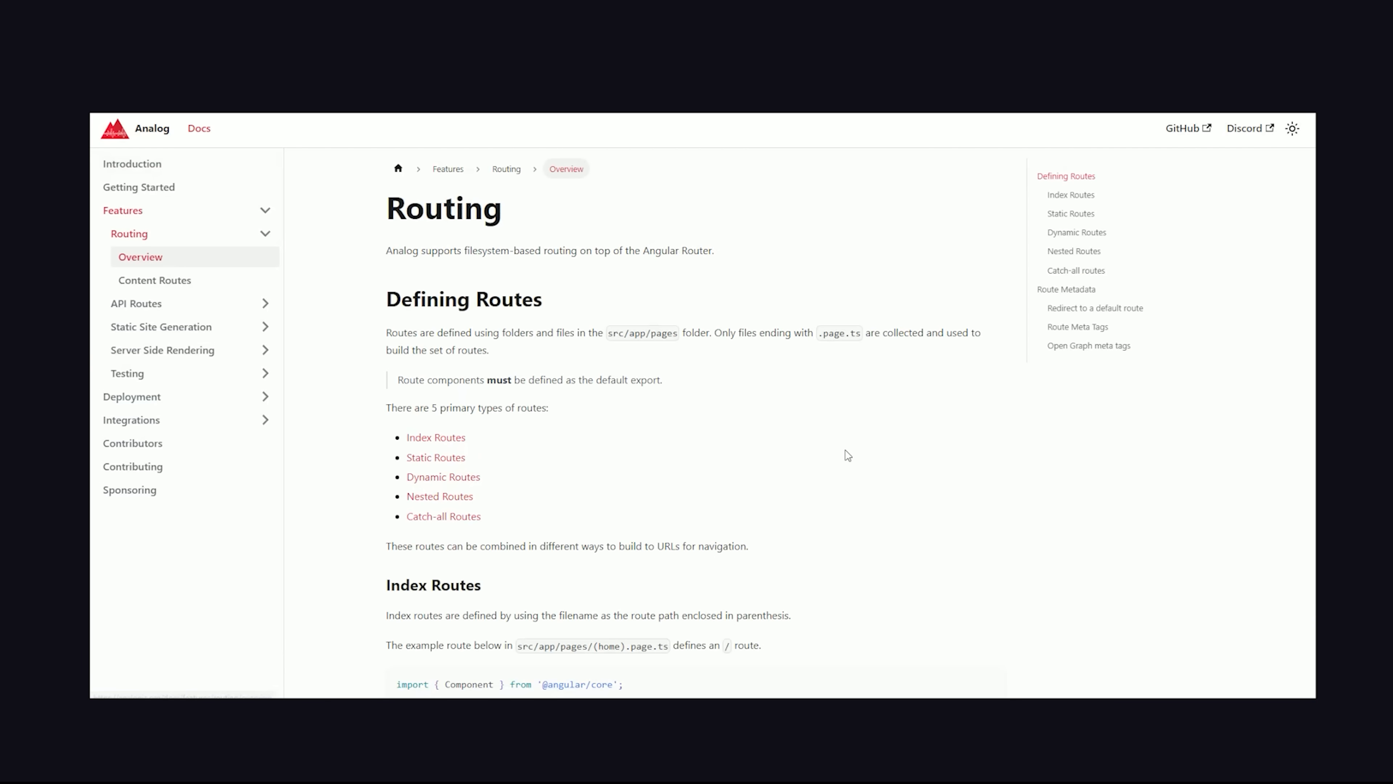
scroll(down, 3)
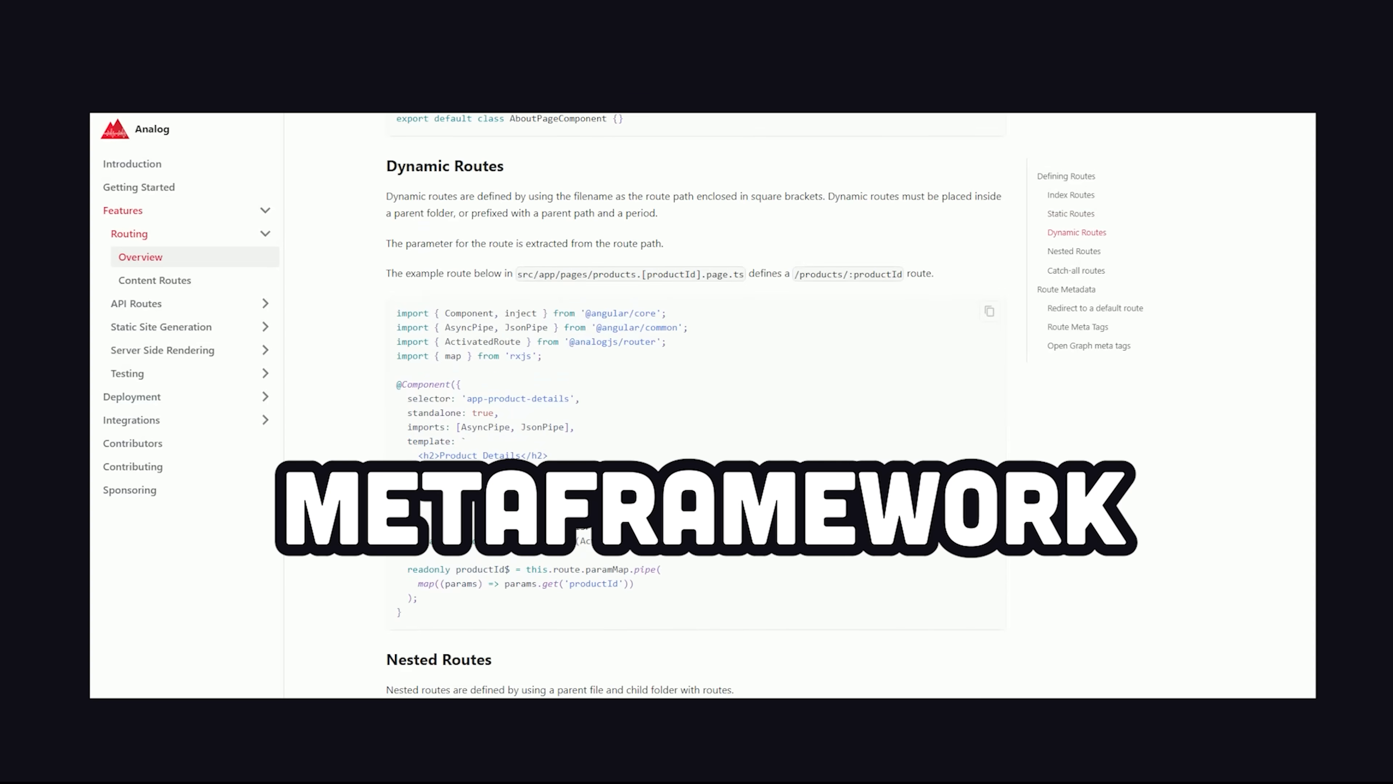
scroll(down, 3)
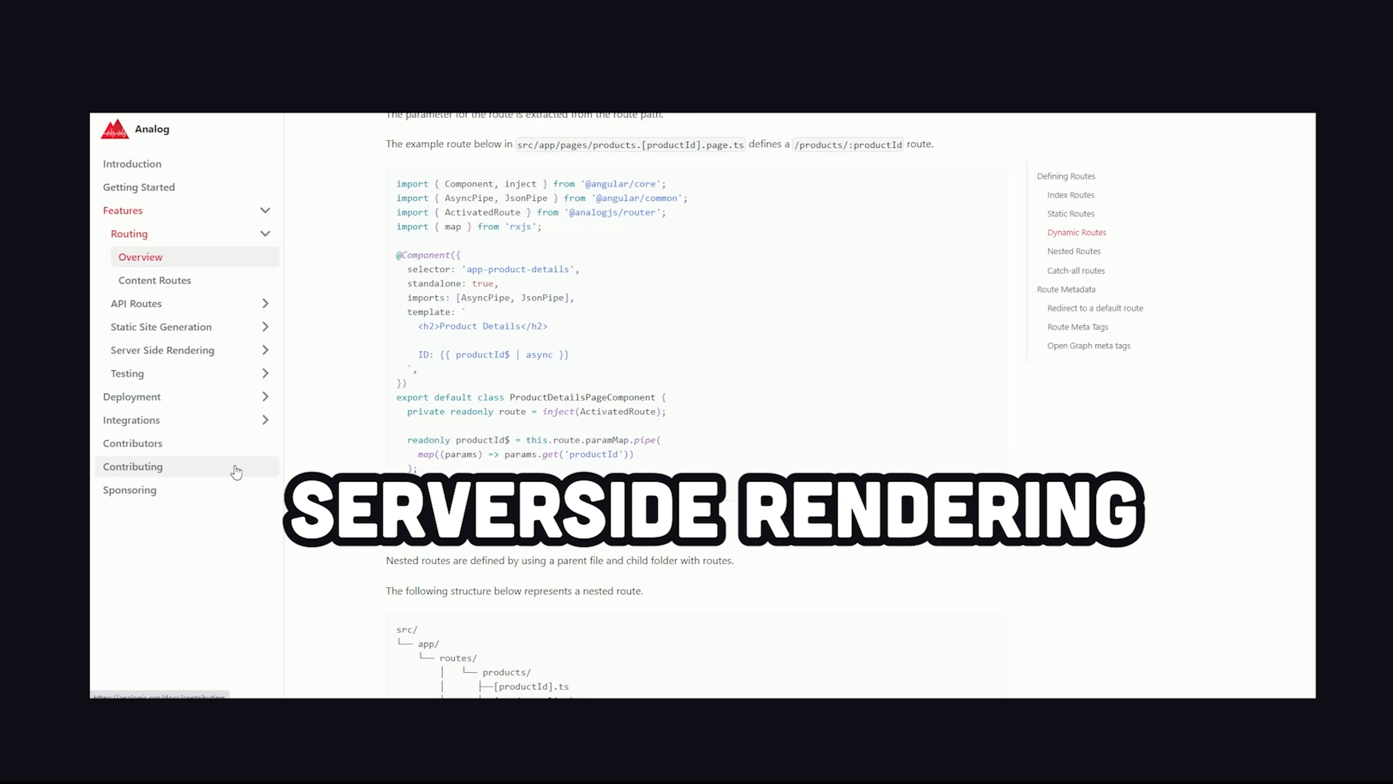